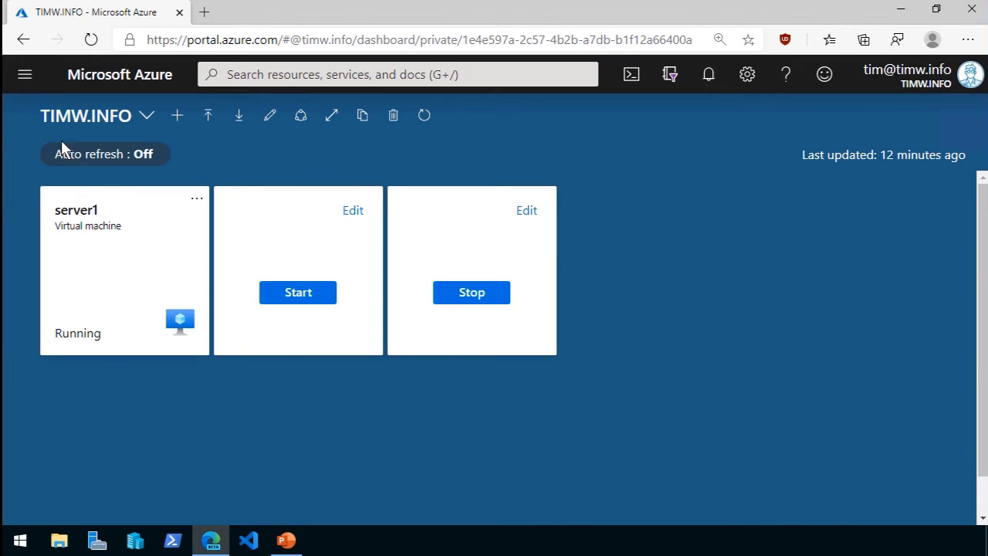
- Navigate from the portal menu to the Resource groups list
left_click(25, 74)
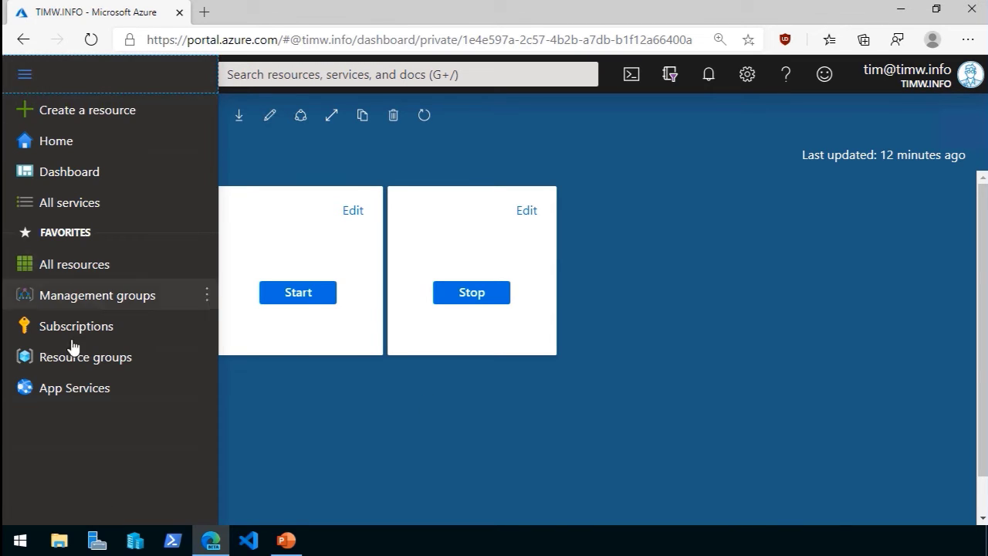
left_click(85, 356)
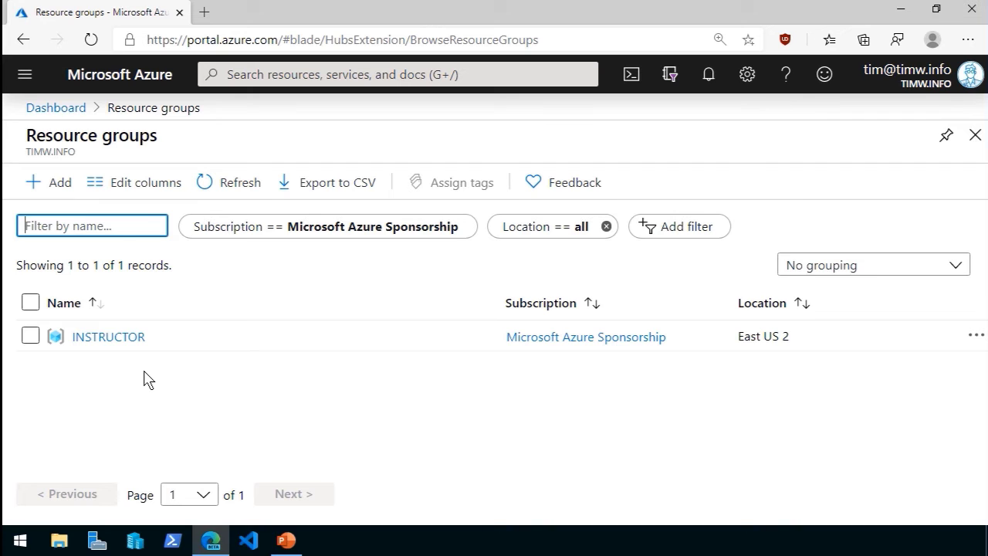
- Start a new resource group and name it az-900
left_click(48, 182)
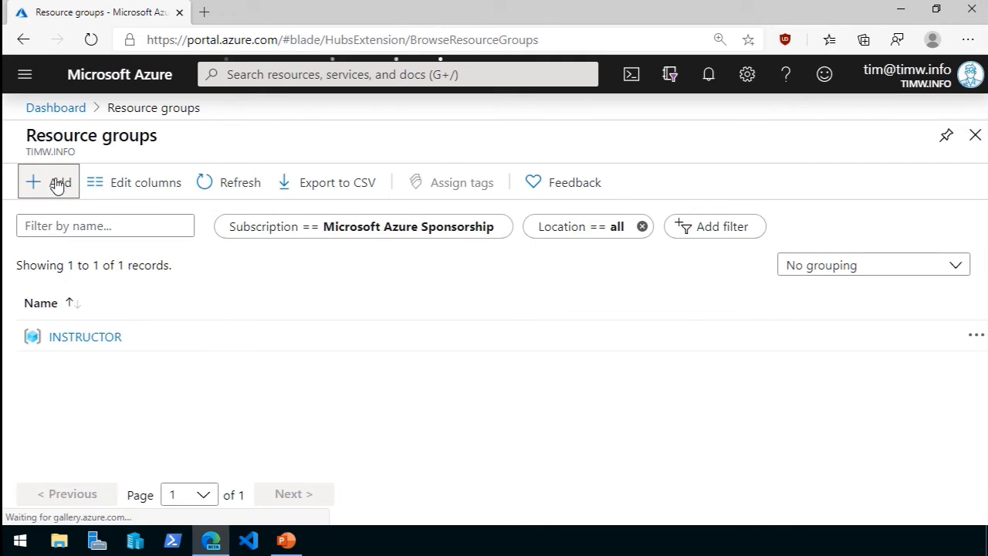
left_click(48, 182)
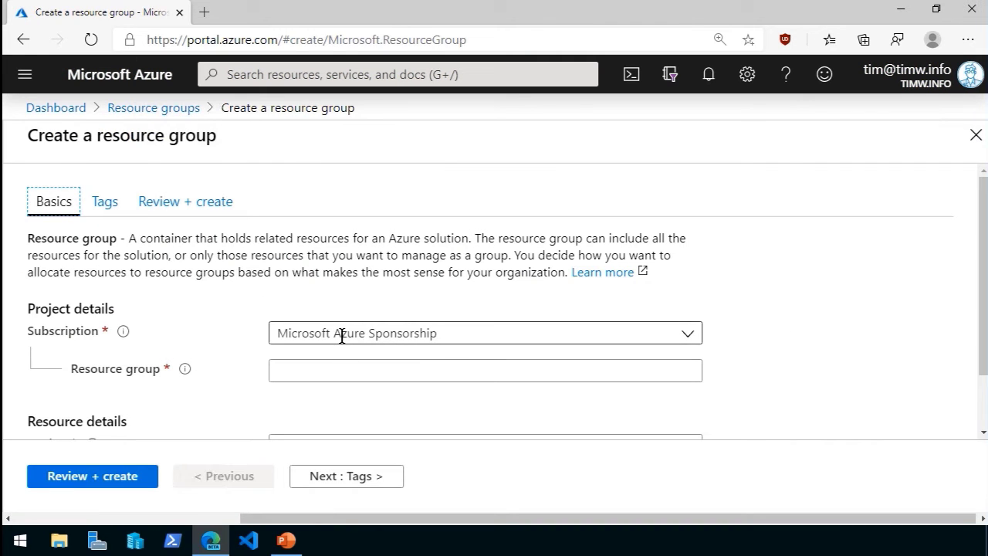
left_click(485, 370)
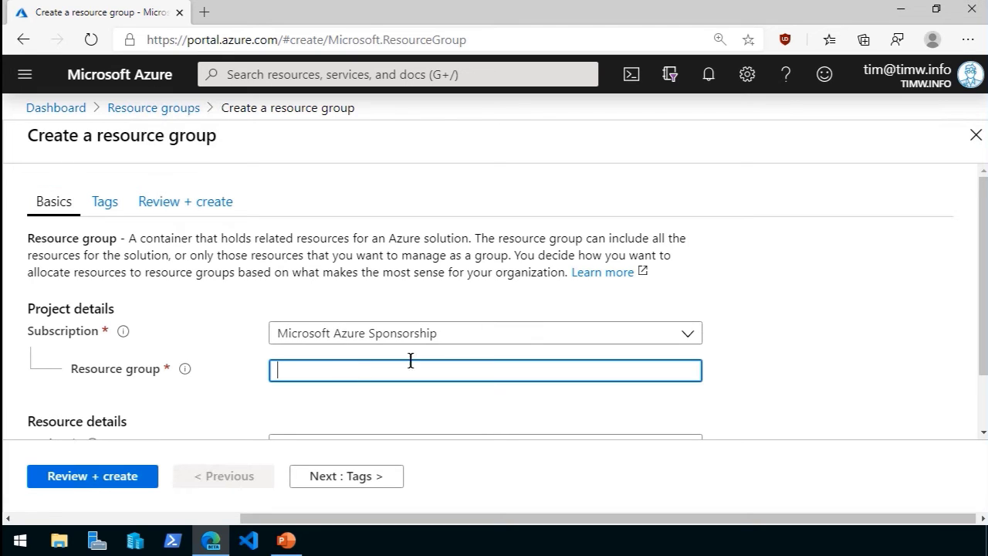
type("az")
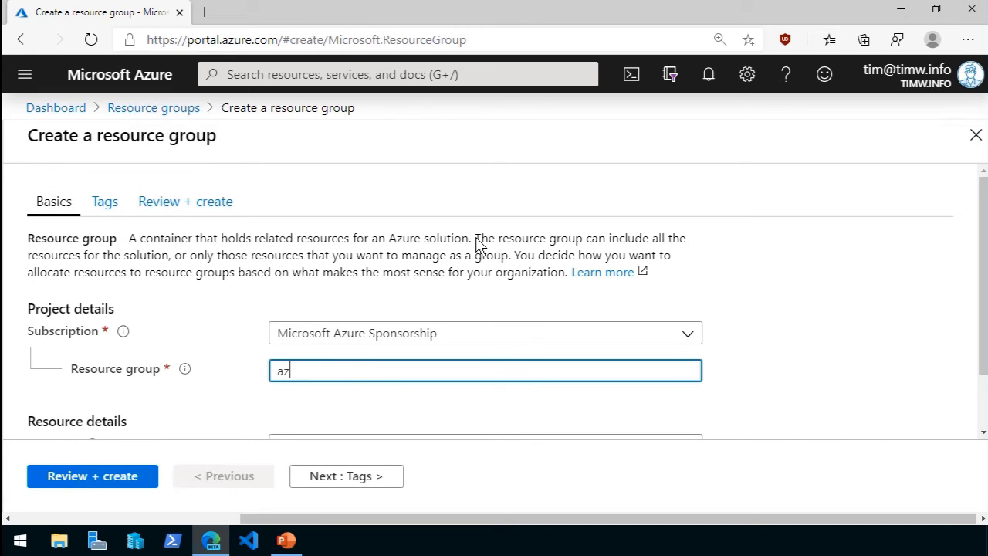
type("-900")
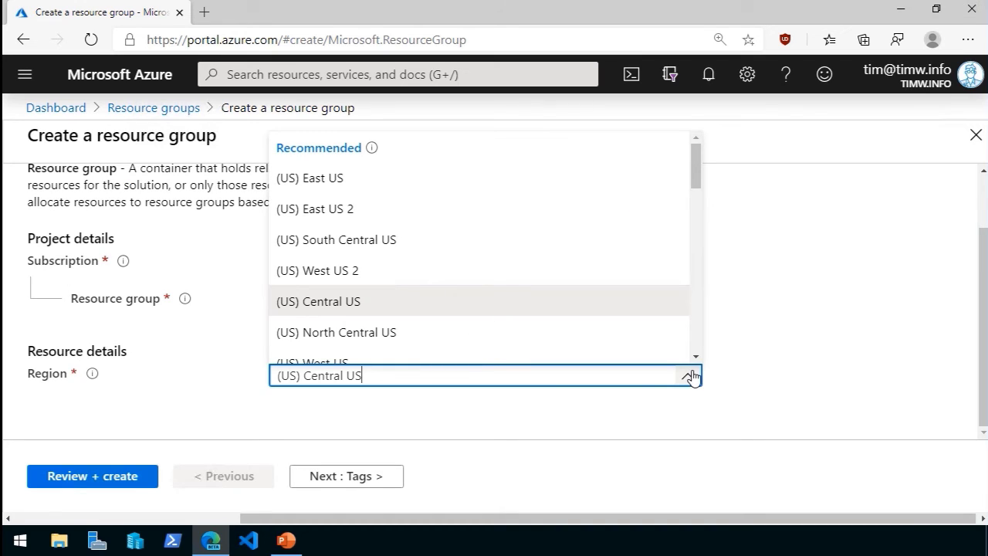
- Set the resource group region to (US) East US 2
scroll("down", 3)
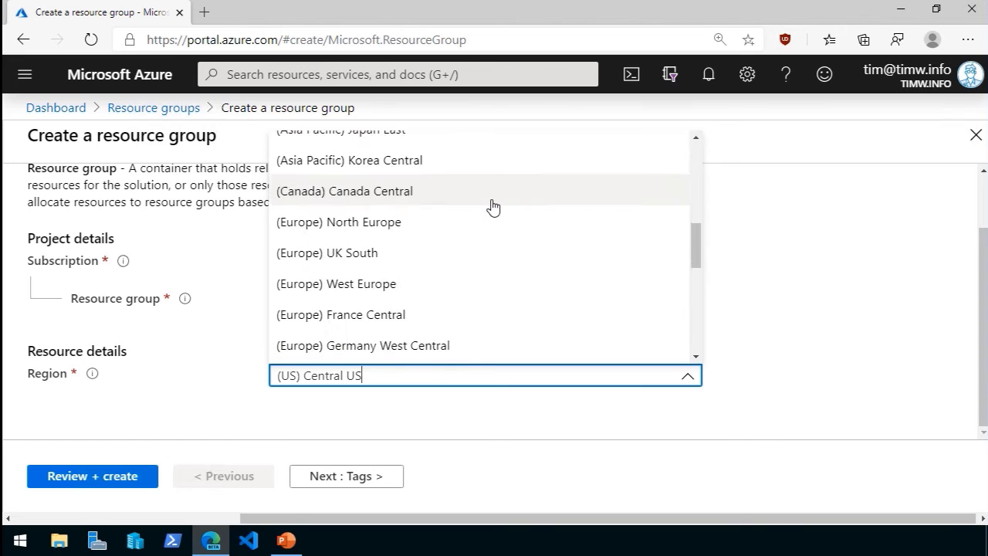
scroll("down", 3)
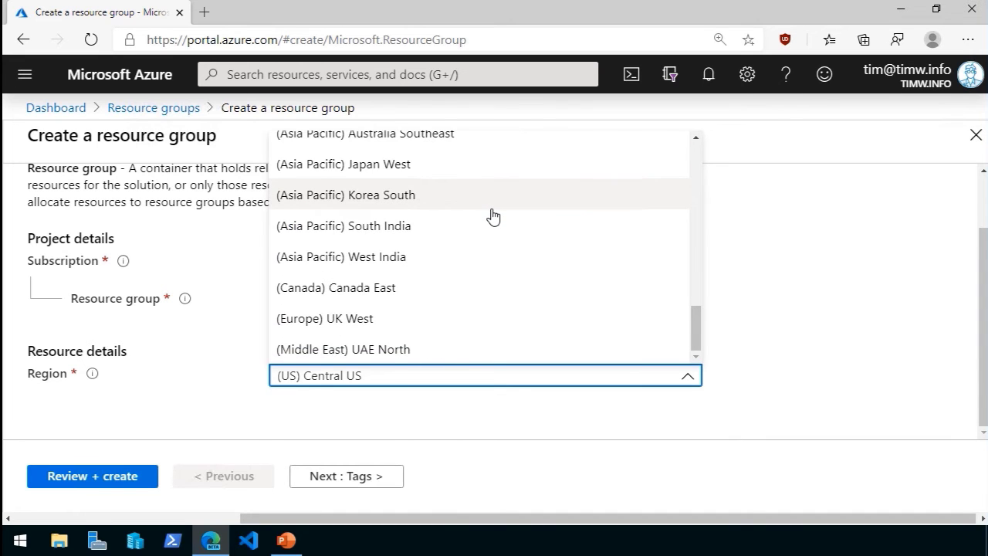
scroll("down", 3)
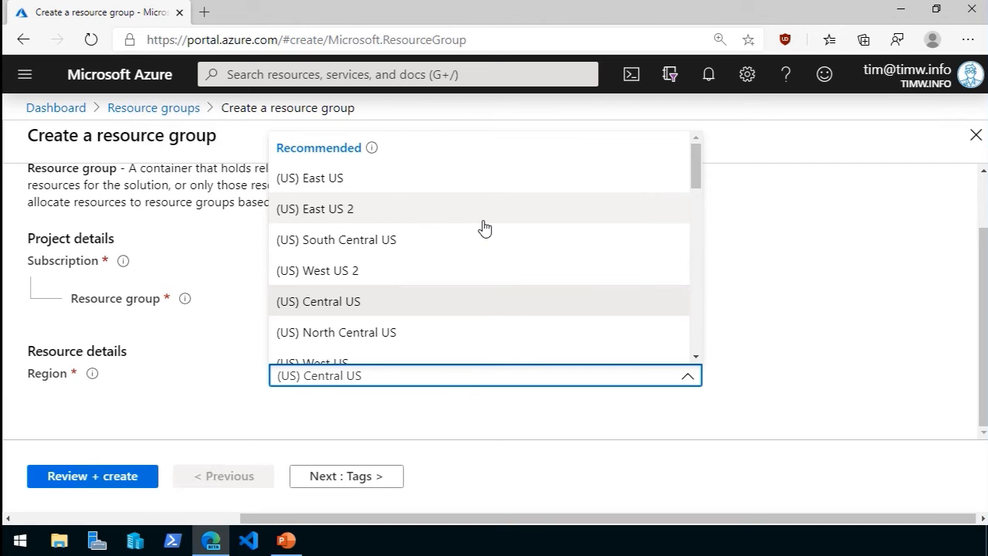
left_click(315, 208)
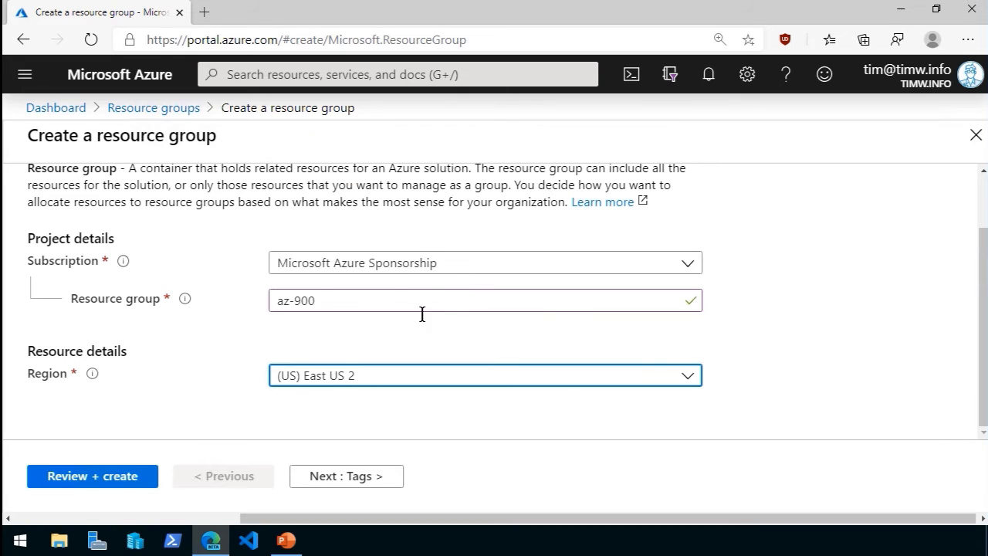
left_click(484, 375)
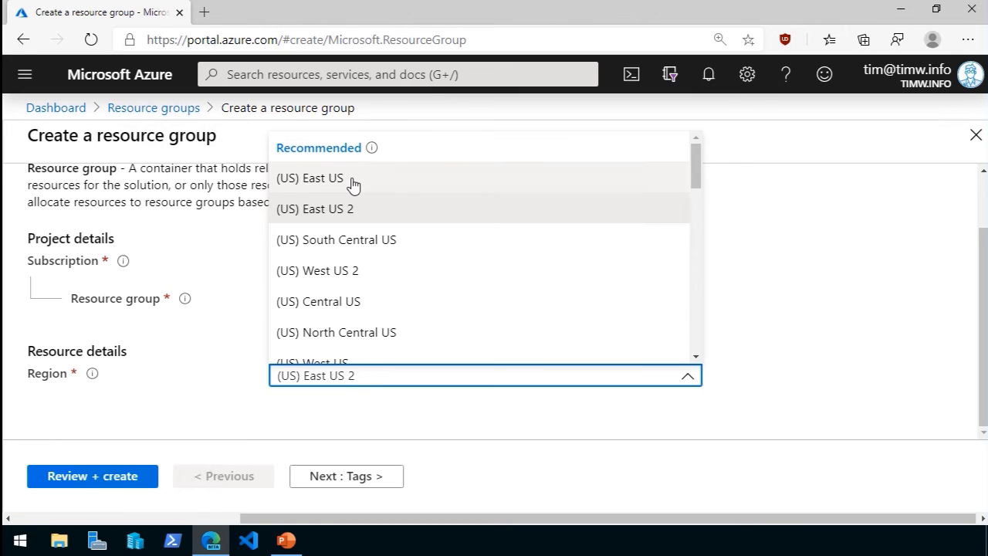
mouse_move(358, 216)
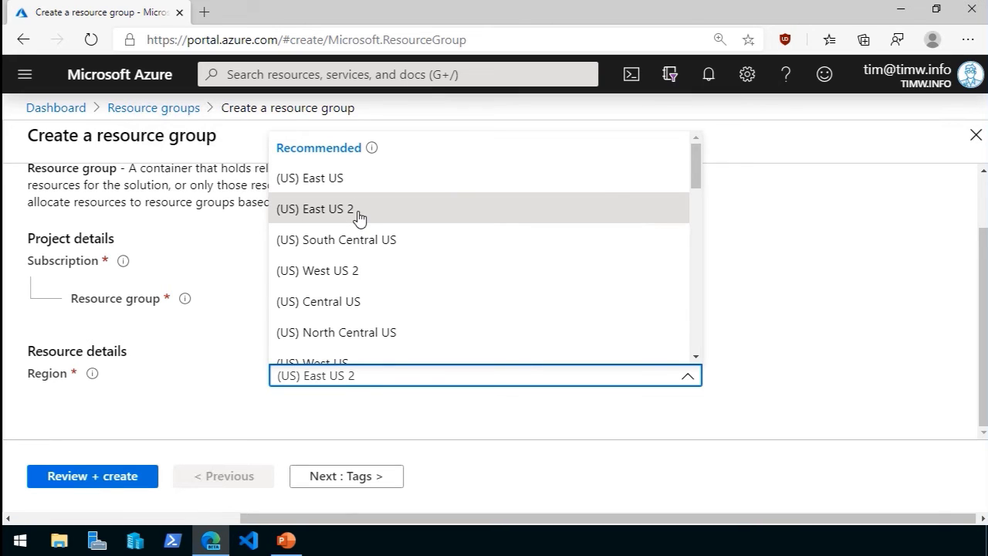
left_click(315, 208)
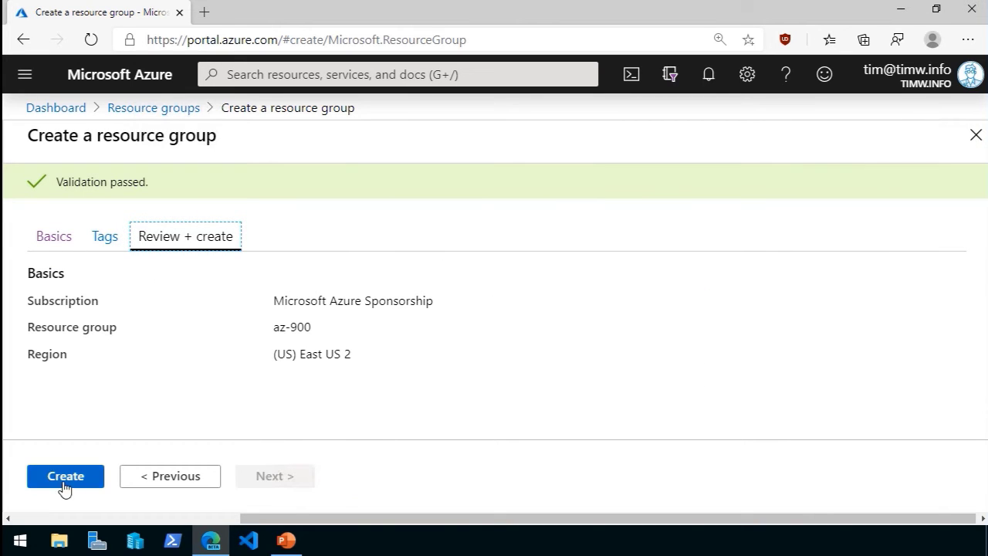
- Submit the validated az-900 resource group for creation
left_click(64, 476)
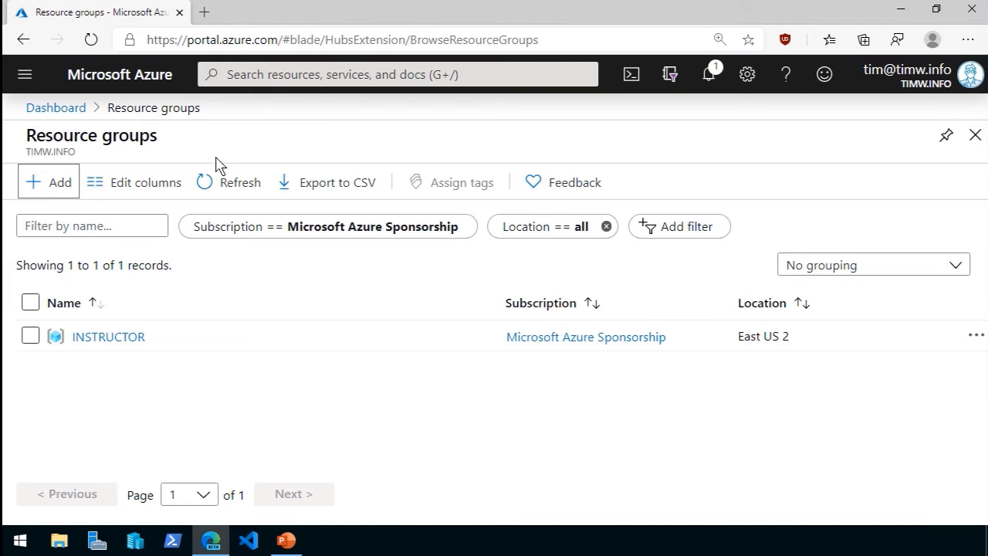
- Refresh the resource groups to show az-900, then go to the Virtual machines list
left_click(229, 182)
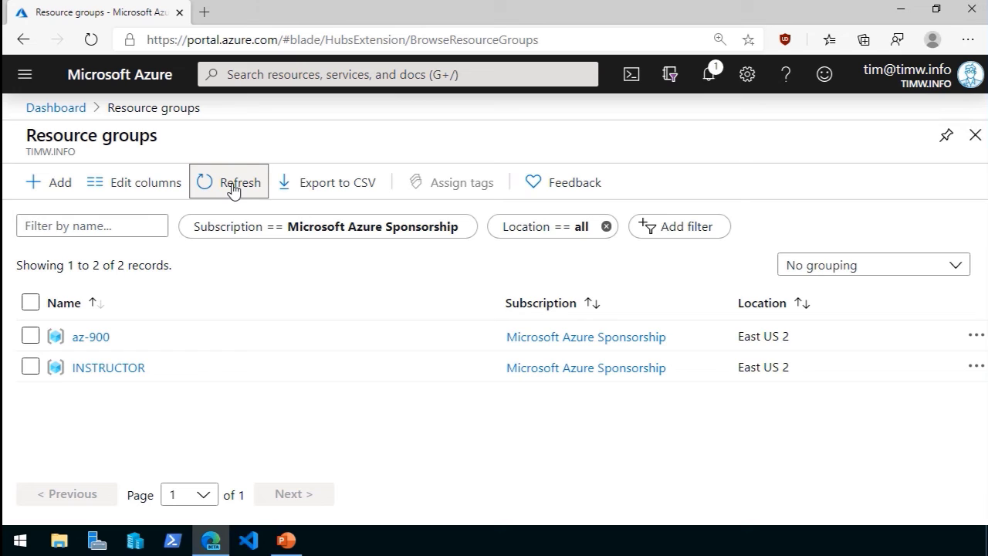
mouse_move(56, 108)
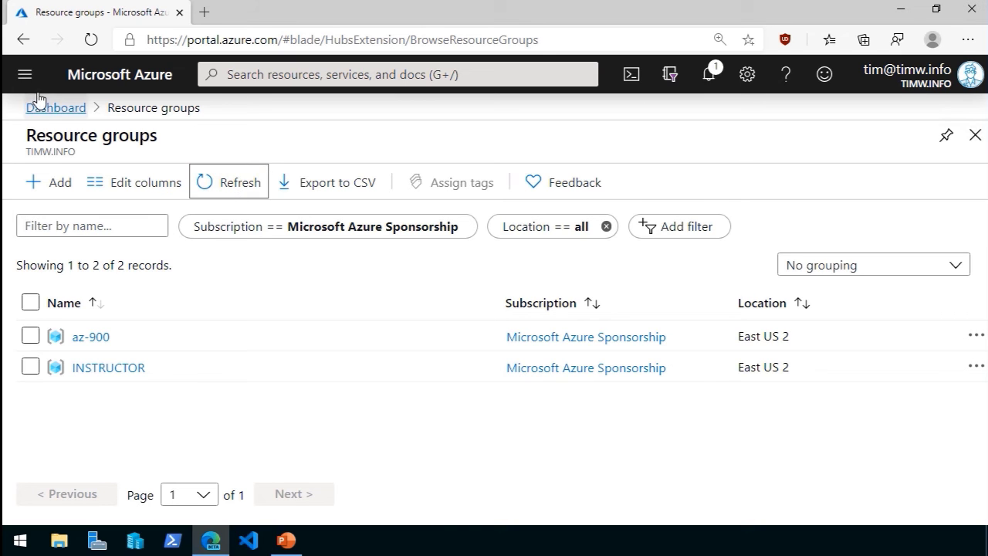
type("virtual")
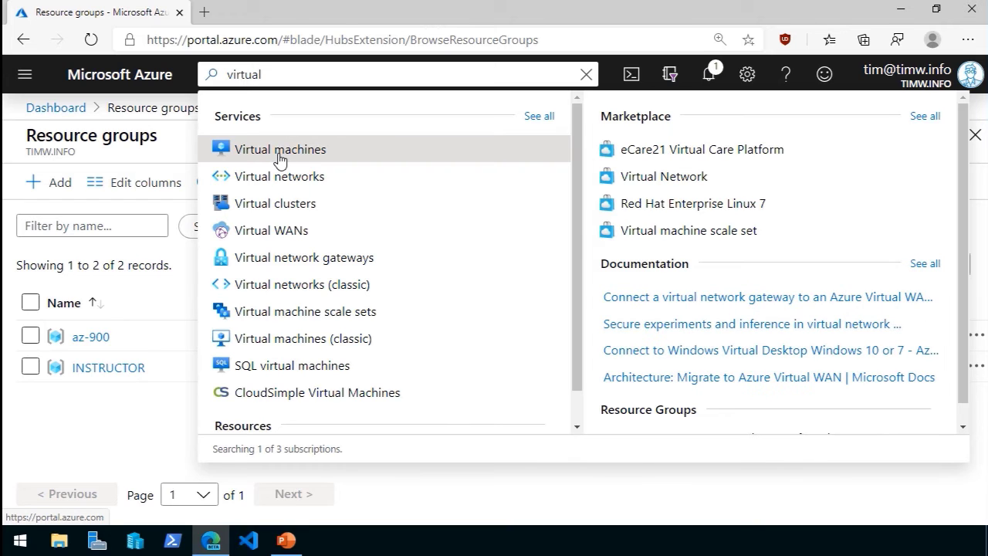
left_click(281, 148)
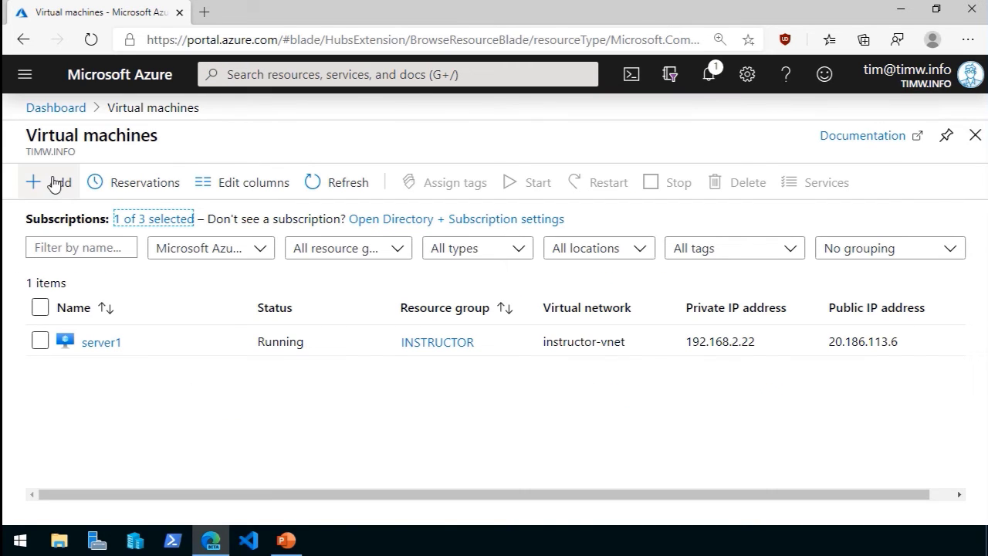
- Start a new VM named vm1 in the az-900 resource group, initially in South Central US
left_click(48, 183)
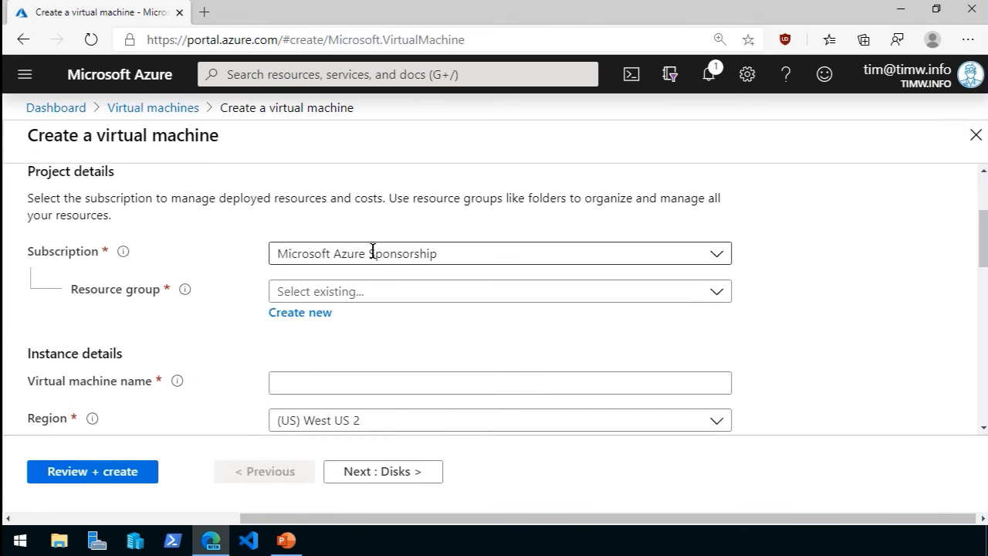
left_click(500, 290)
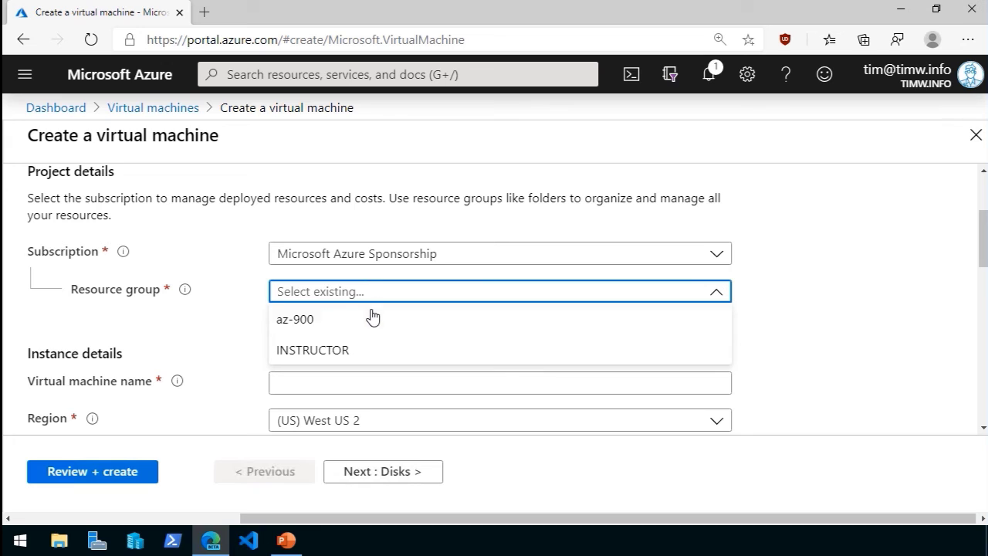
left_click(293, 317)
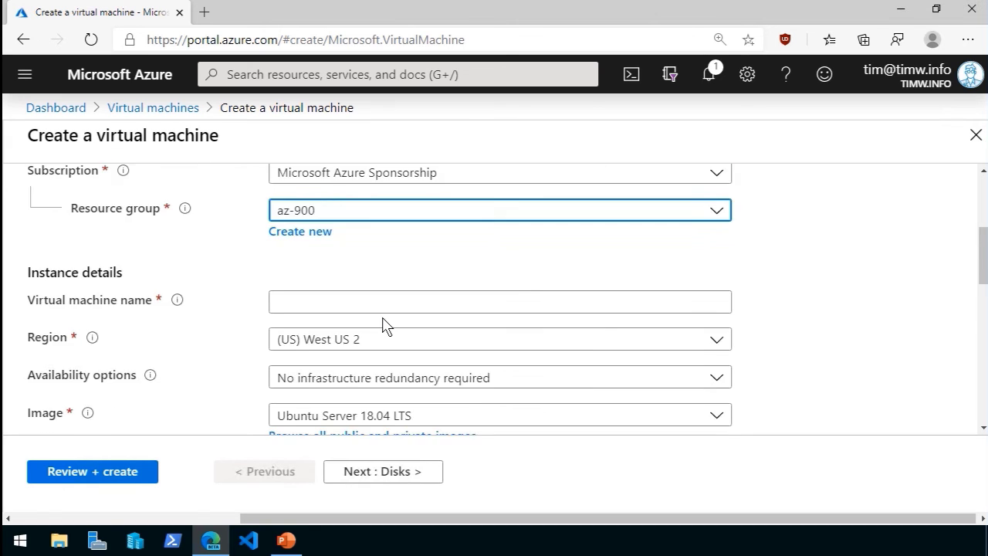
type("vm1")
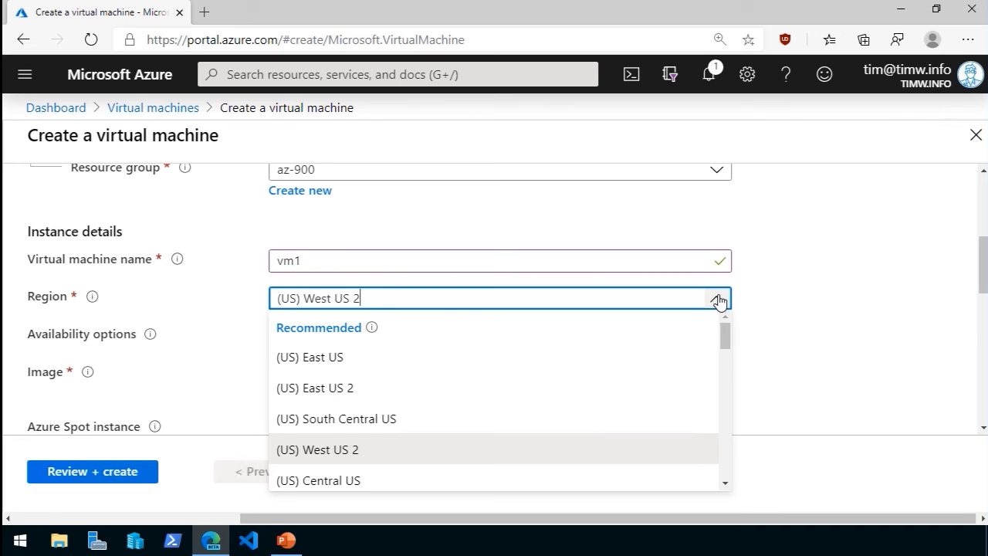
mouse_move(592, 318)
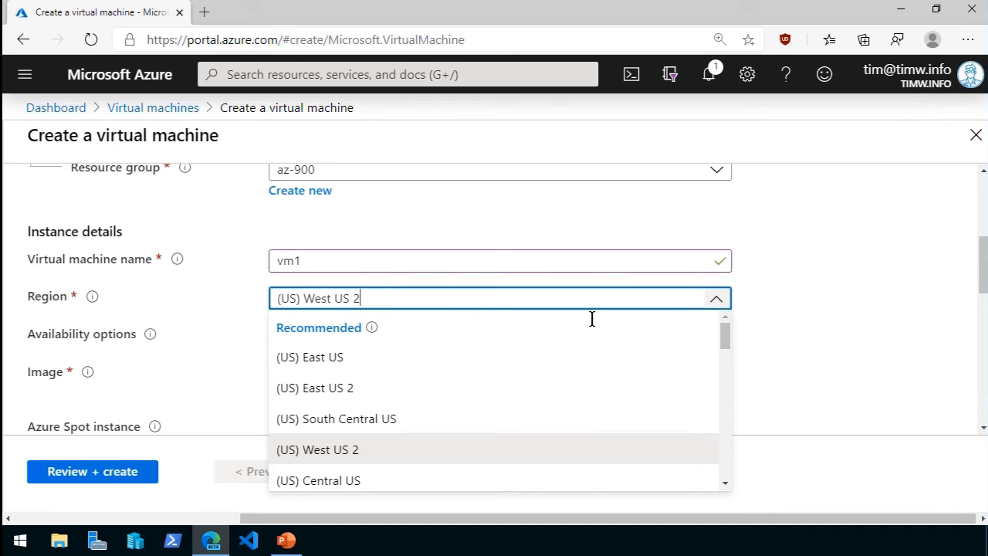
left_click(336, 418)
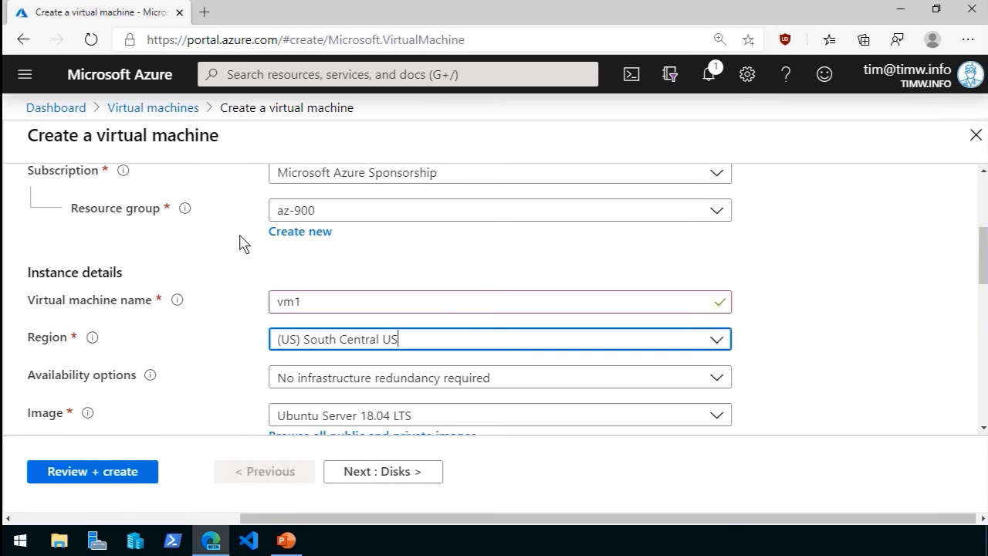
- Change the virtual machine region to (US) East US 2
scroll("down", 3)
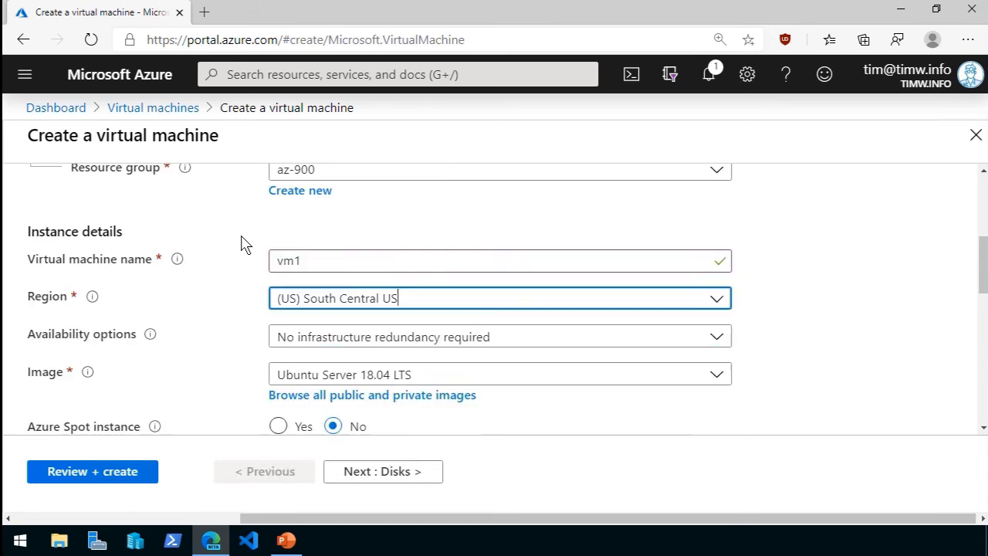
scroll("down", 3)
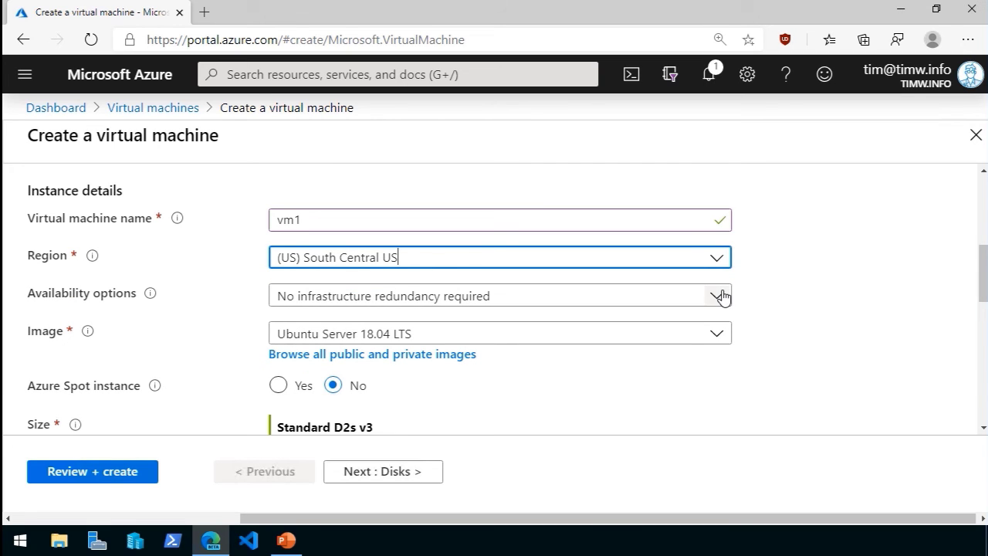
left_click(500, 296)
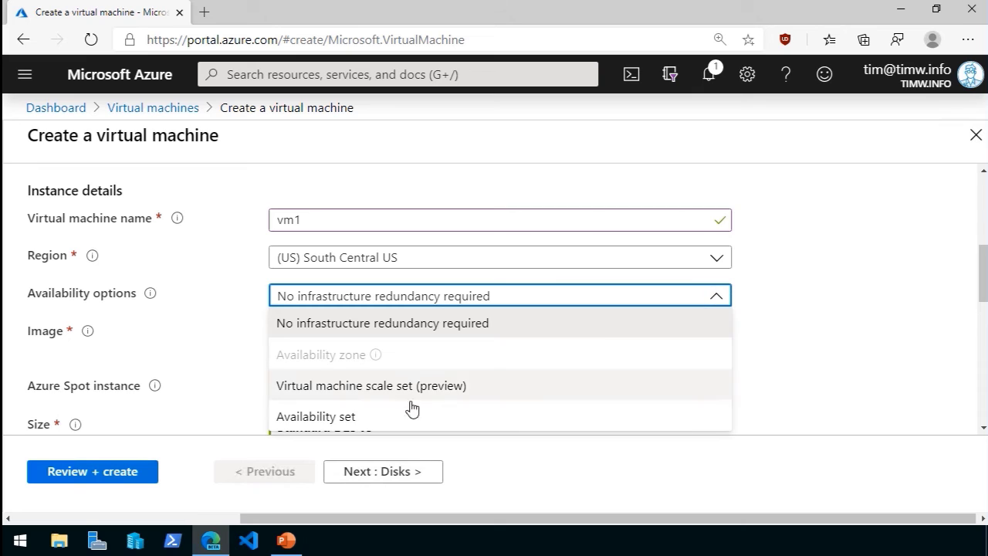
mouse_move(343, 367)
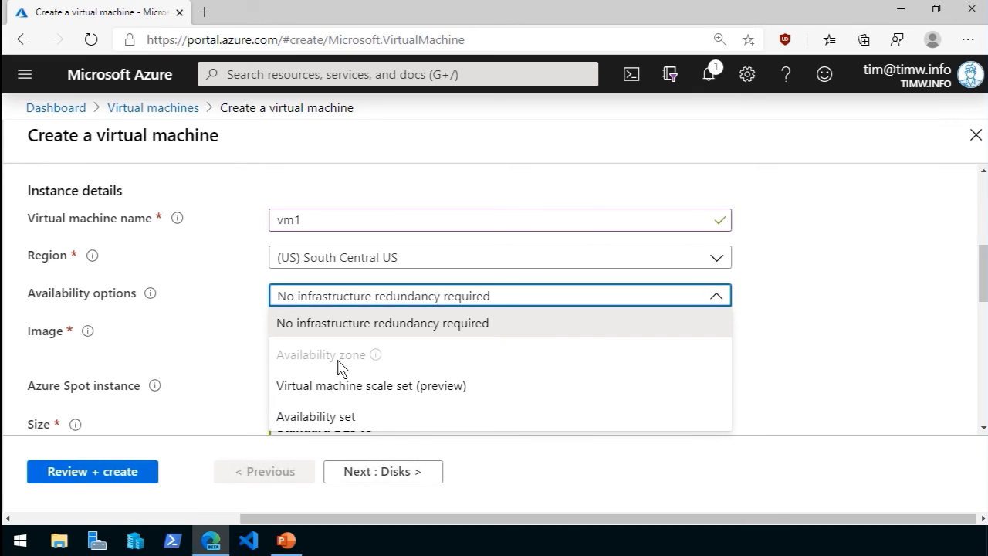
mouse_move(353, 372)
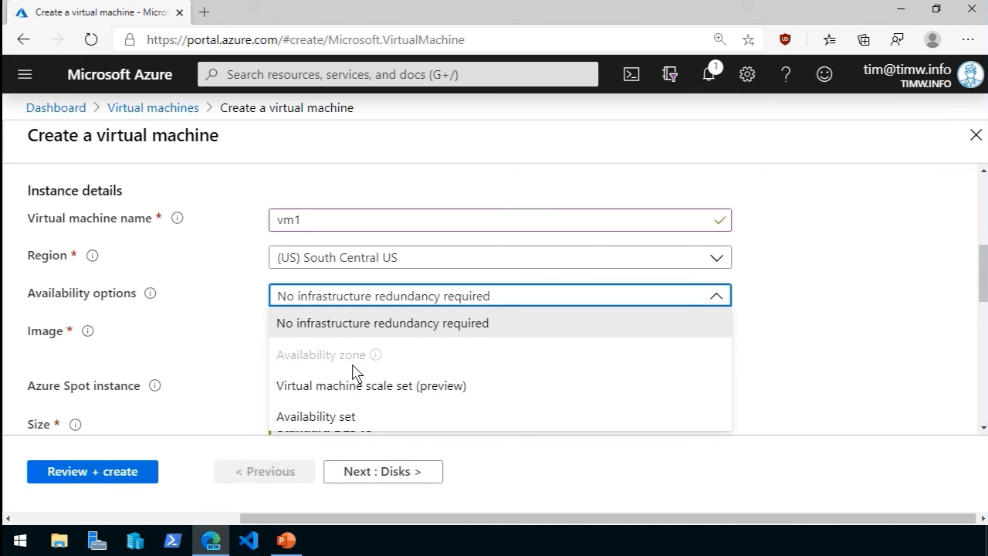
mouse_move(725, 259)
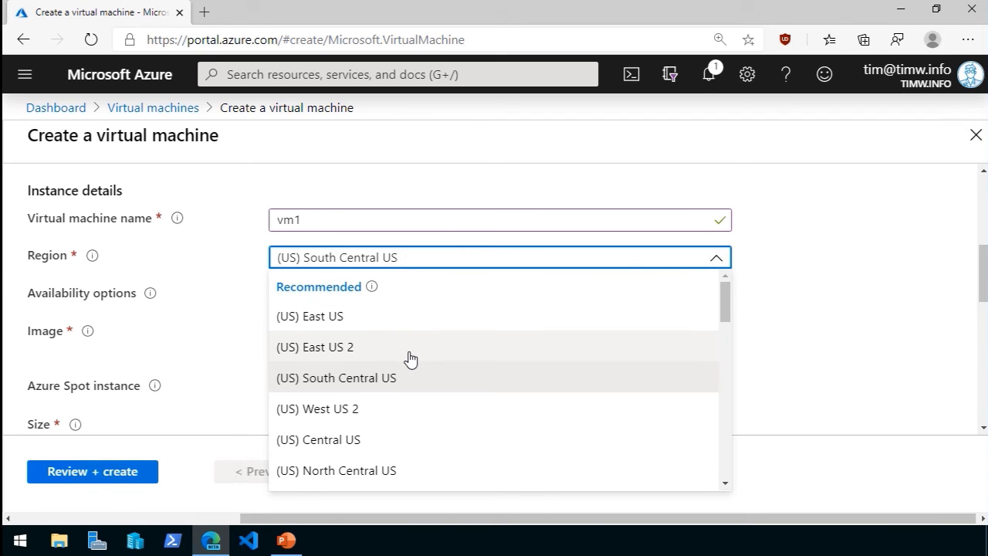
left_click(315, 345)
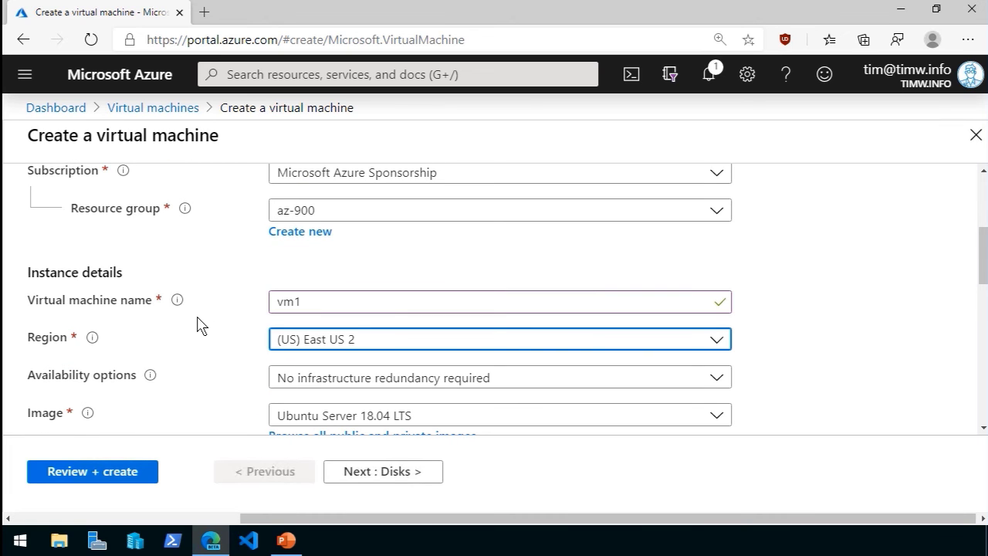
mouse_move(231, 265)
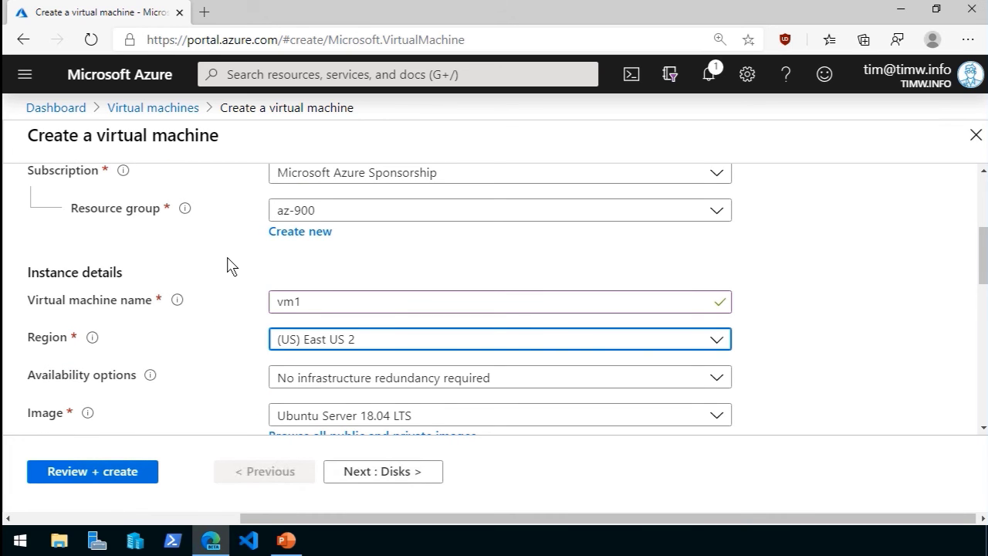
scroll("down", 3)
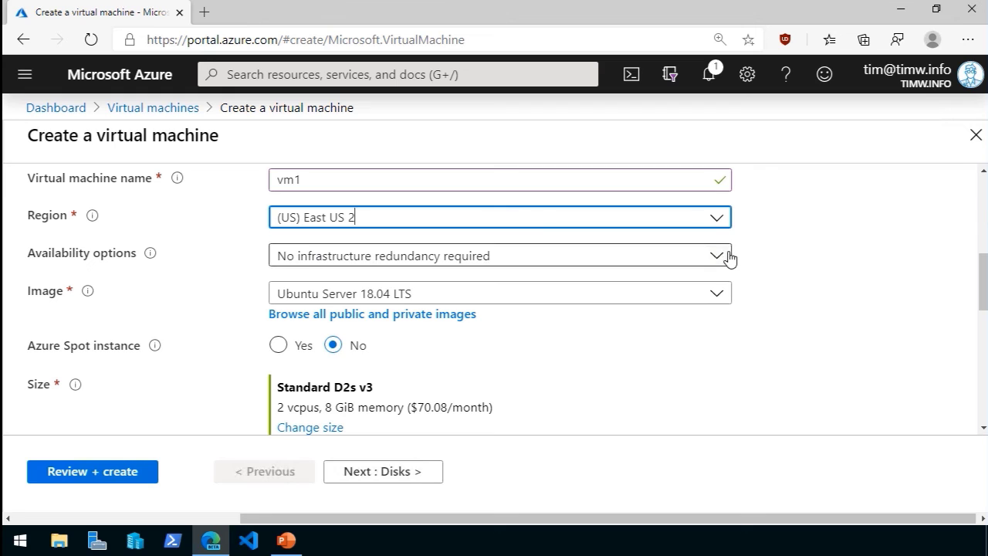
- Set availability options to Availability zone and choose zone 1
left_click(497, 256)
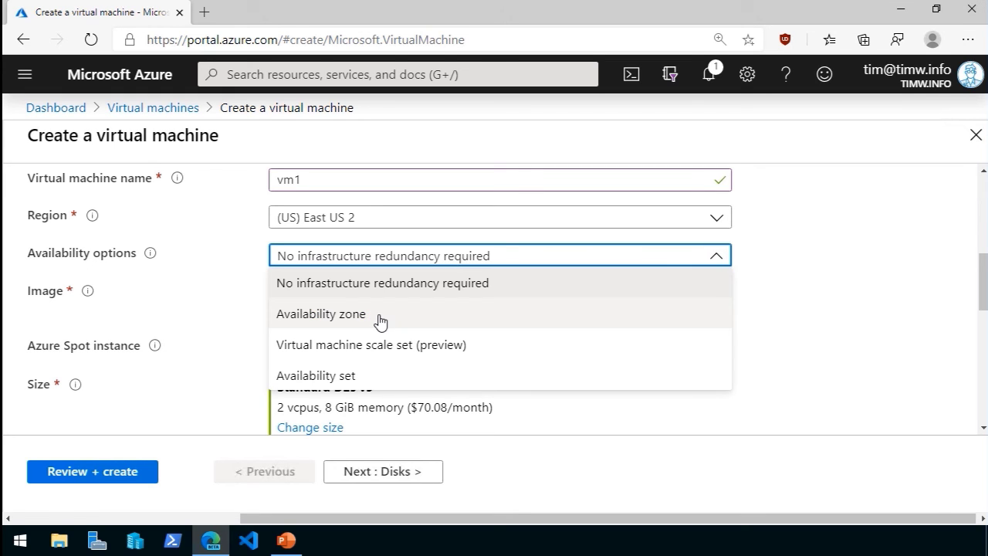
left_click(321, 313)
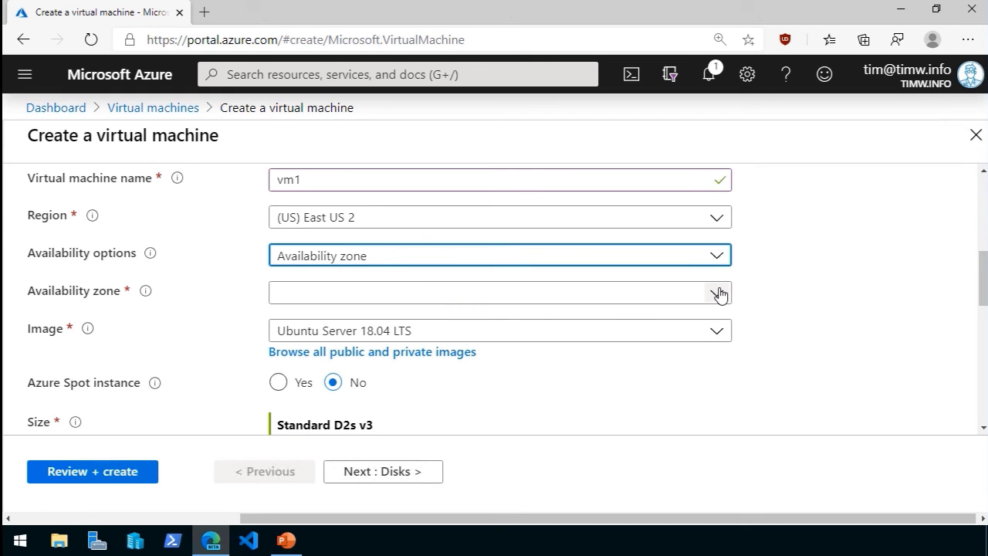
left_click(500, 293)
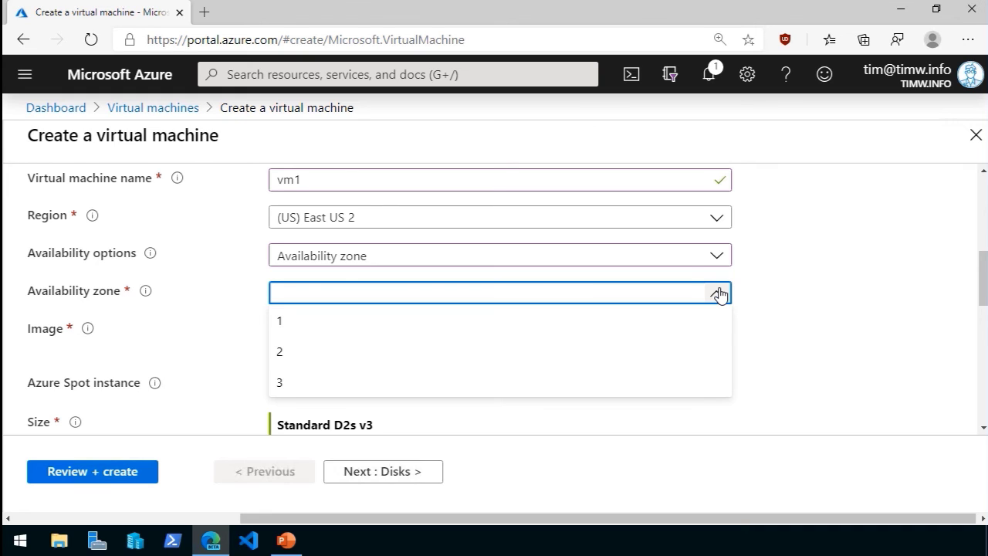
mouse_move(380, 325)
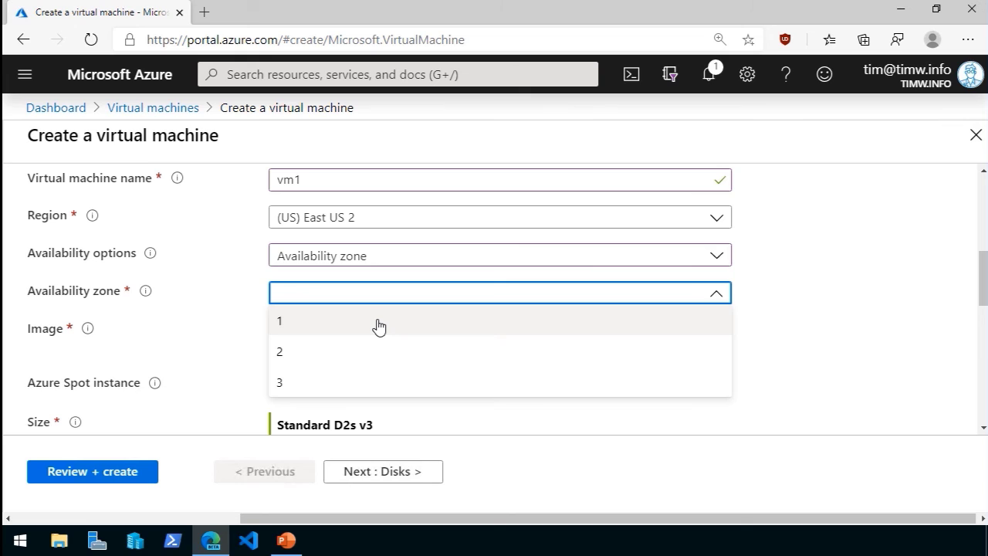
left_click(279, 319)
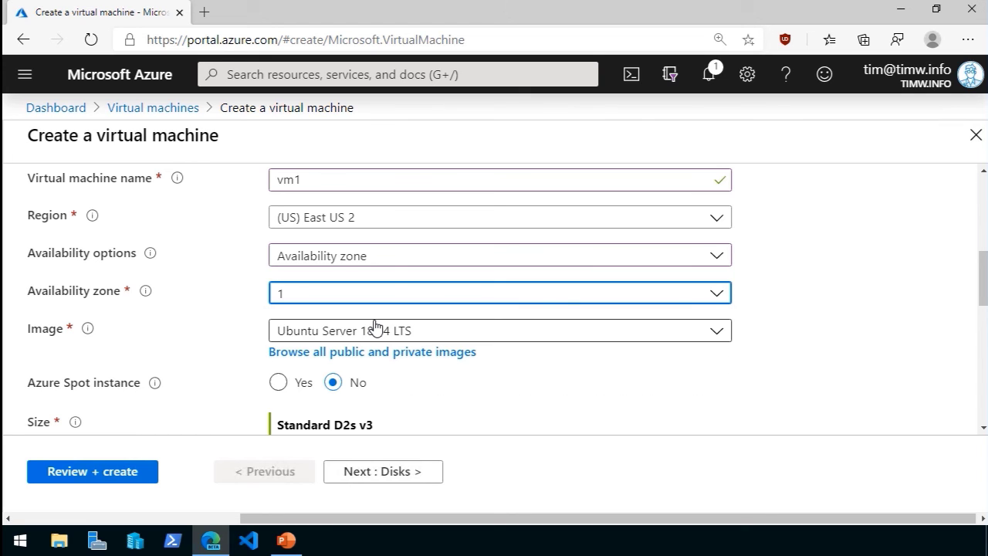
mouse_move(565, 289)
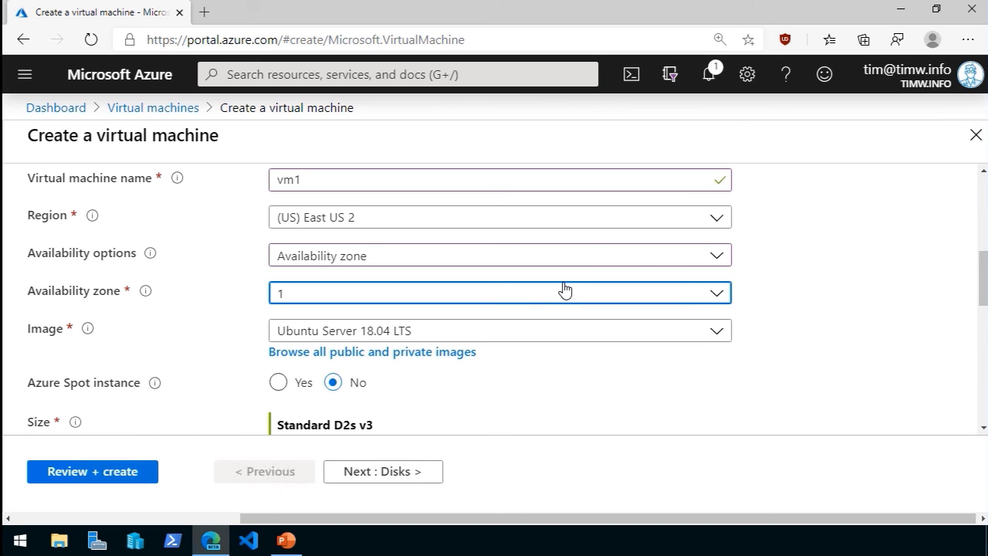
- Rename the VM to vm2 and move it to availability zone 2
left_click(500, 179)
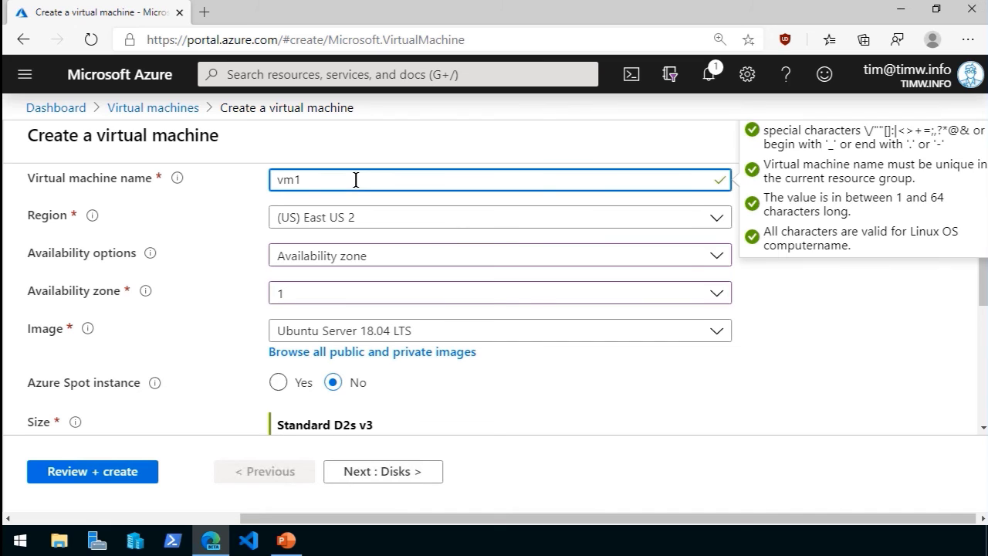
left_click(497, 293)
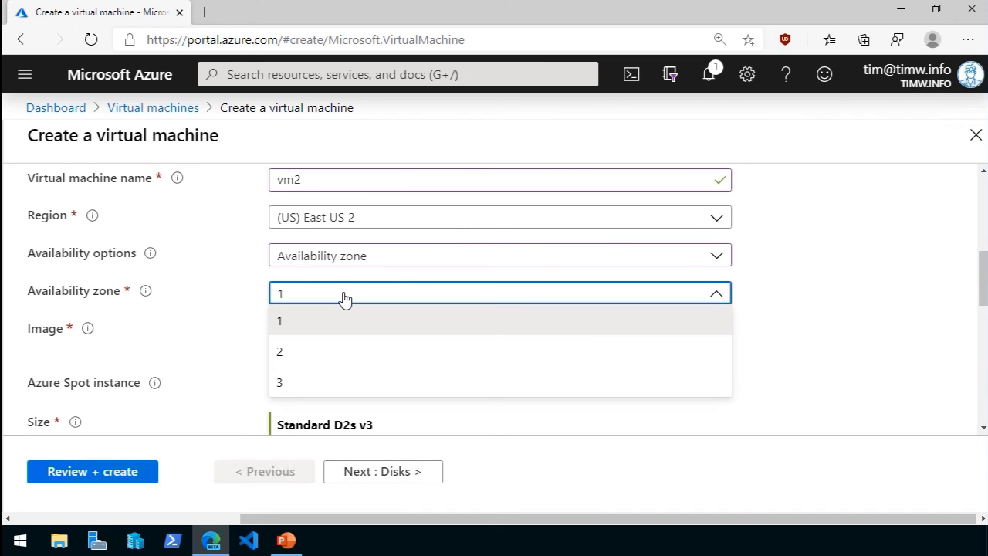
mouse_move(325, 268)
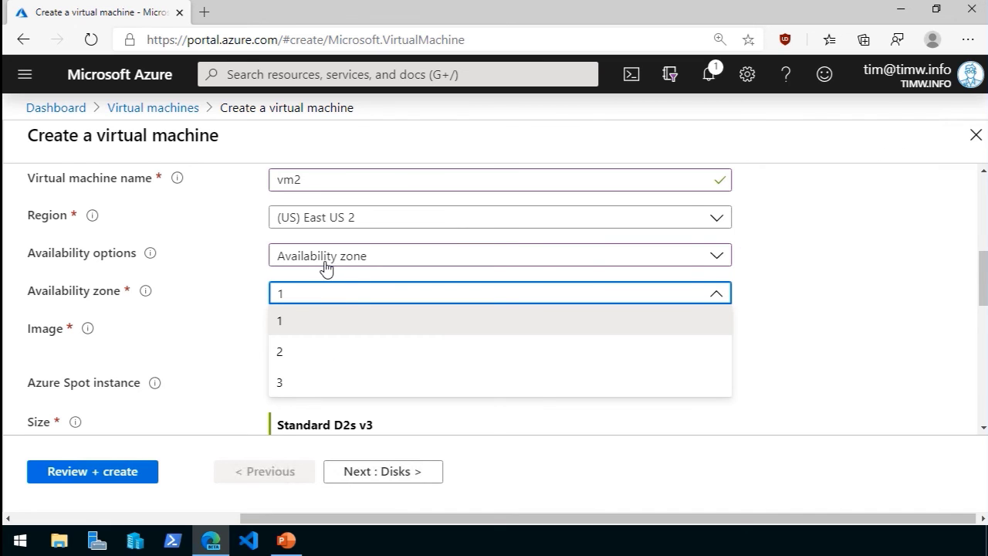
left_click(280, 352)
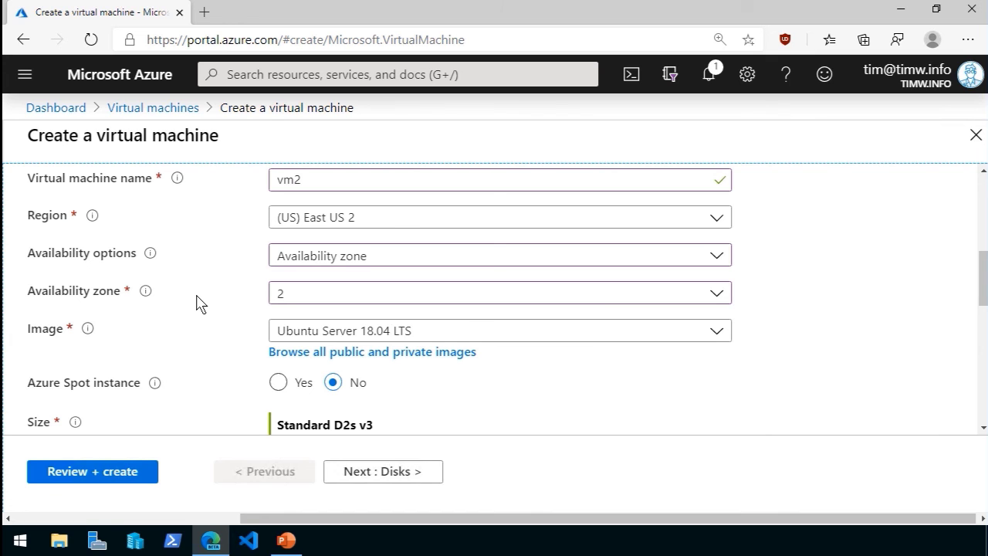
- Search the portal for Service Health and go to its service issues page
left_click(398, 74)
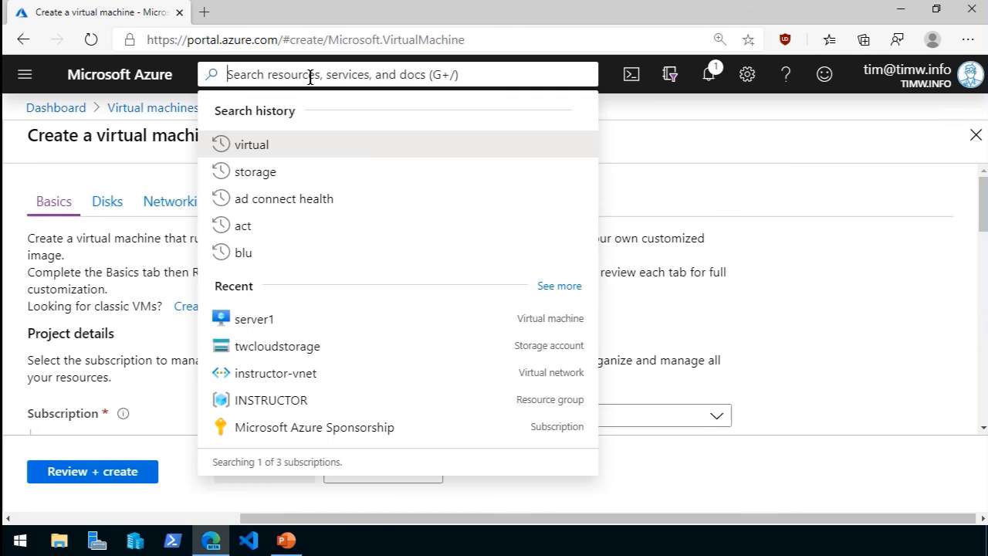
type("service h")
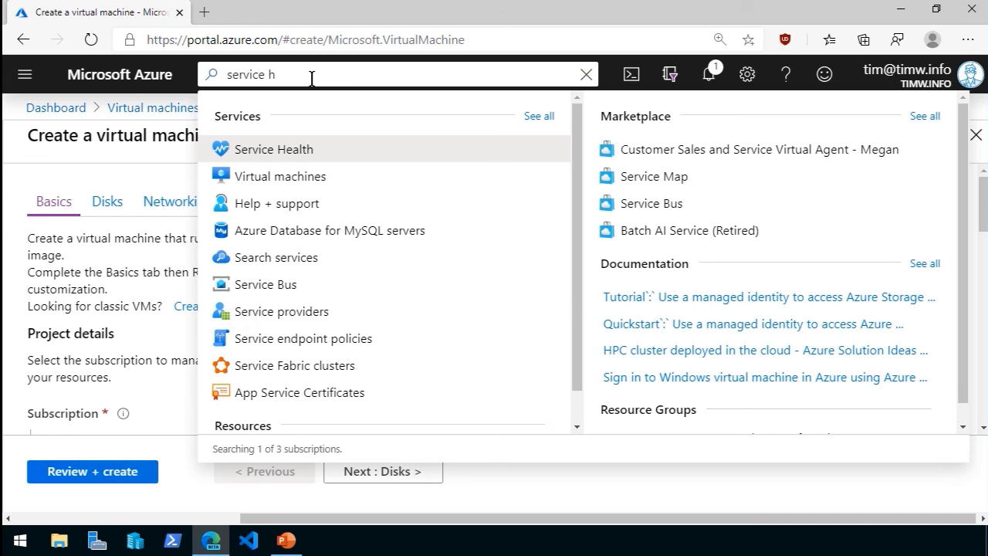
left_click(273, 149)
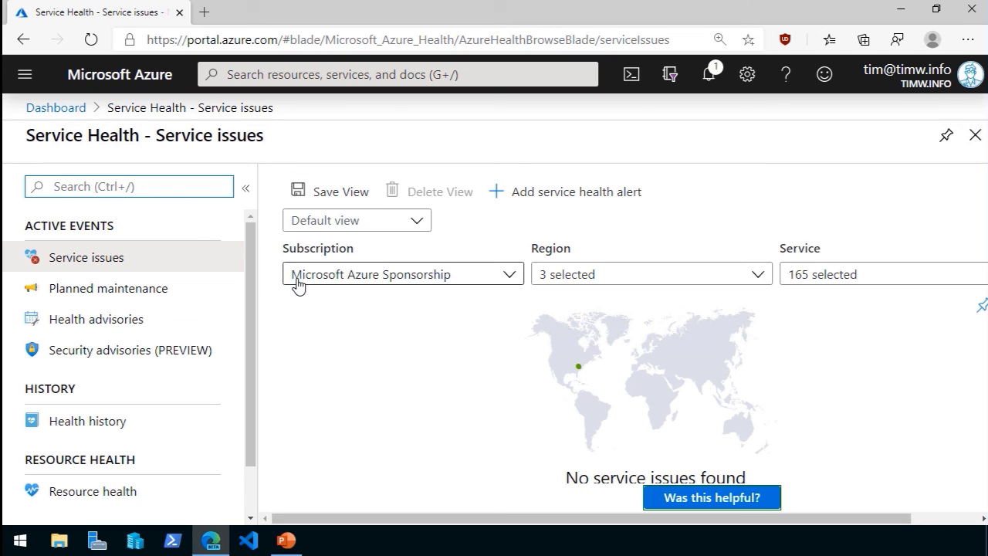
mouse_move(435, 281)
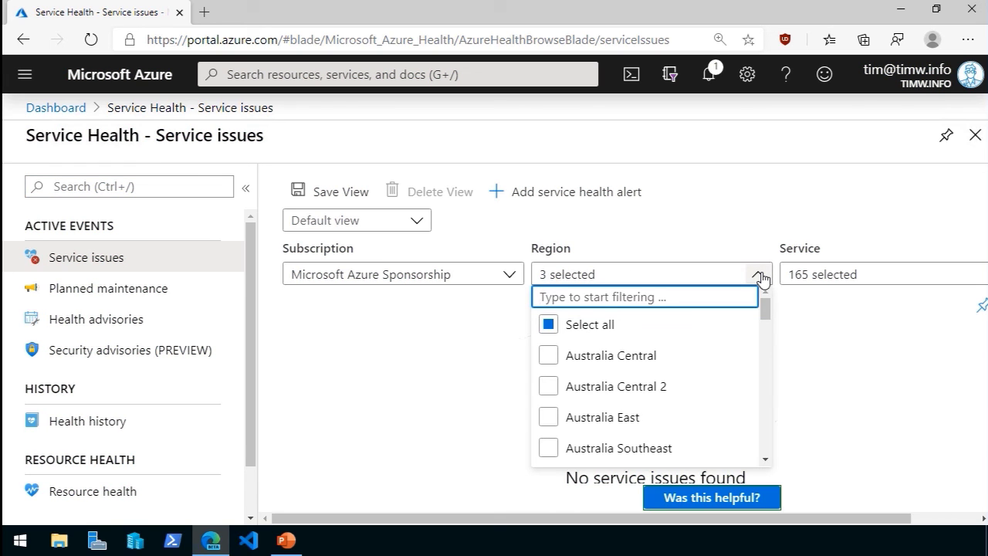
- Filter Service Health regions to only East US and East US 2
left_click(760, 274)
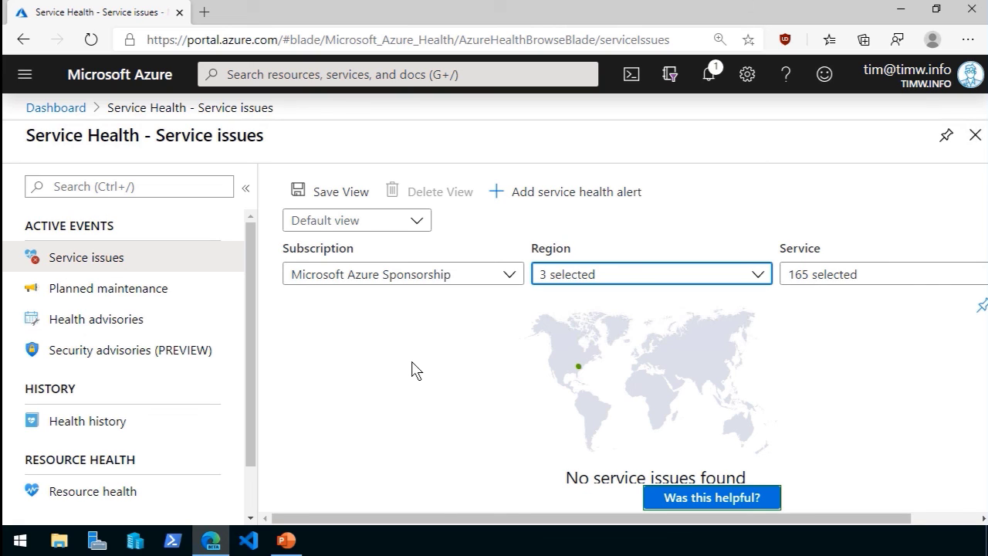
mouse_move(420, 386)
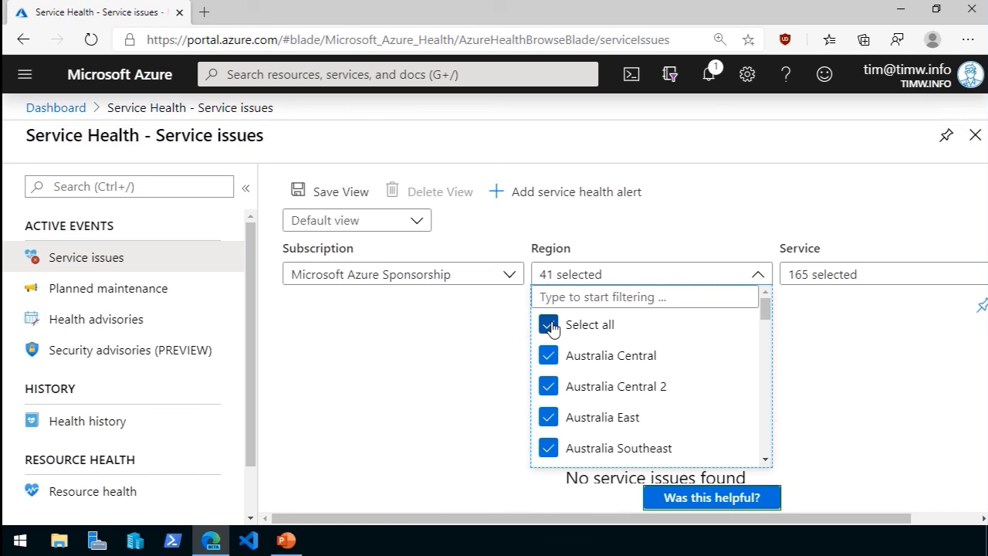
left_click(548, 324)
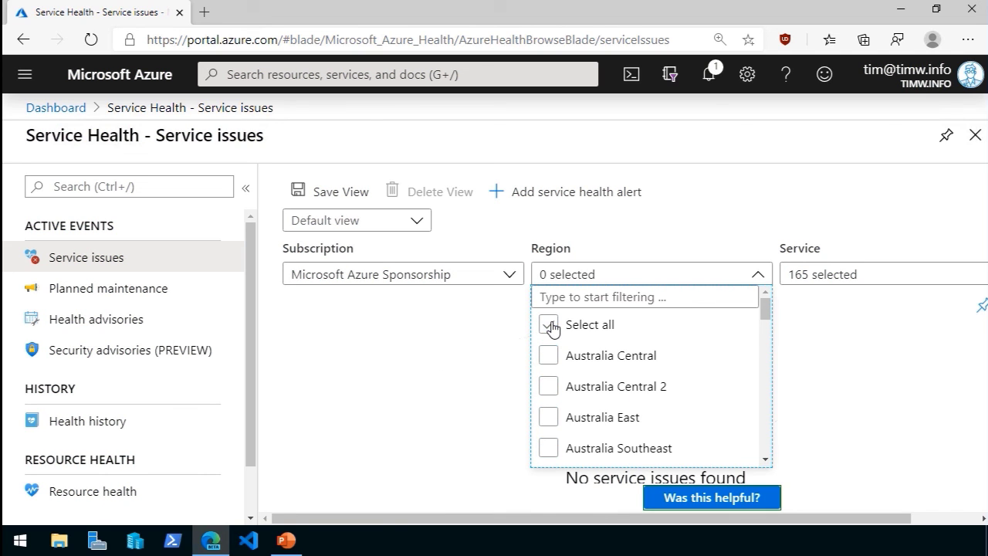
scroll("down", 3)
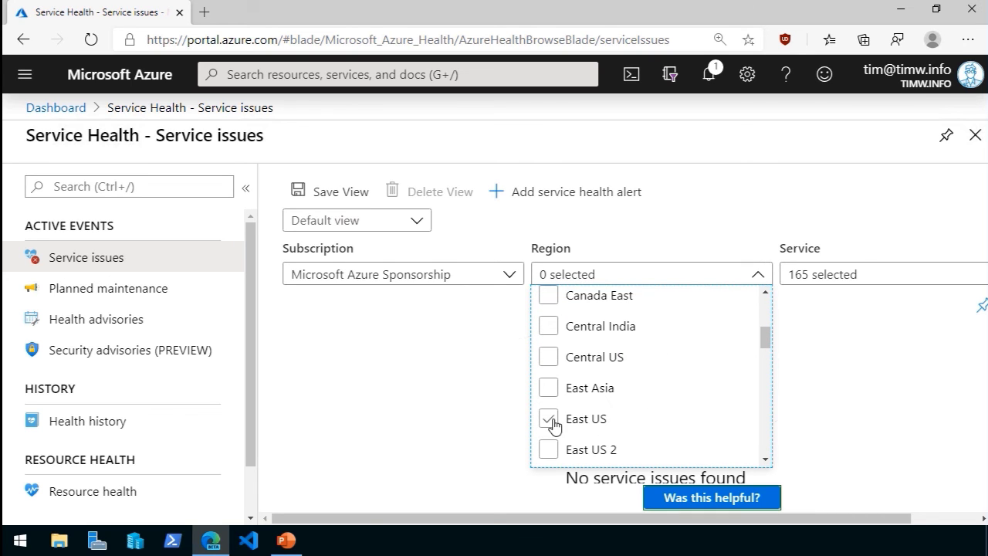
left_click(389, 426)
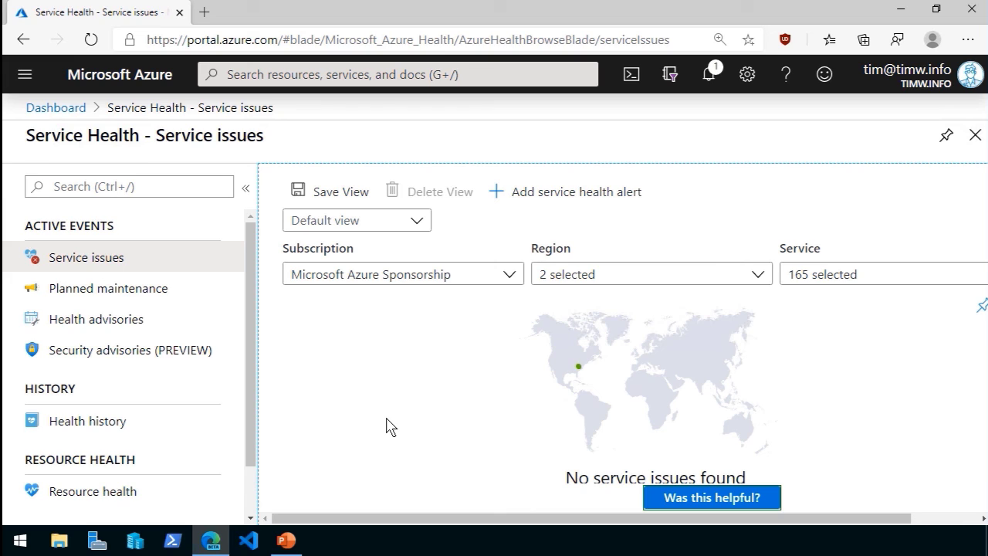
scroll("down", 3)
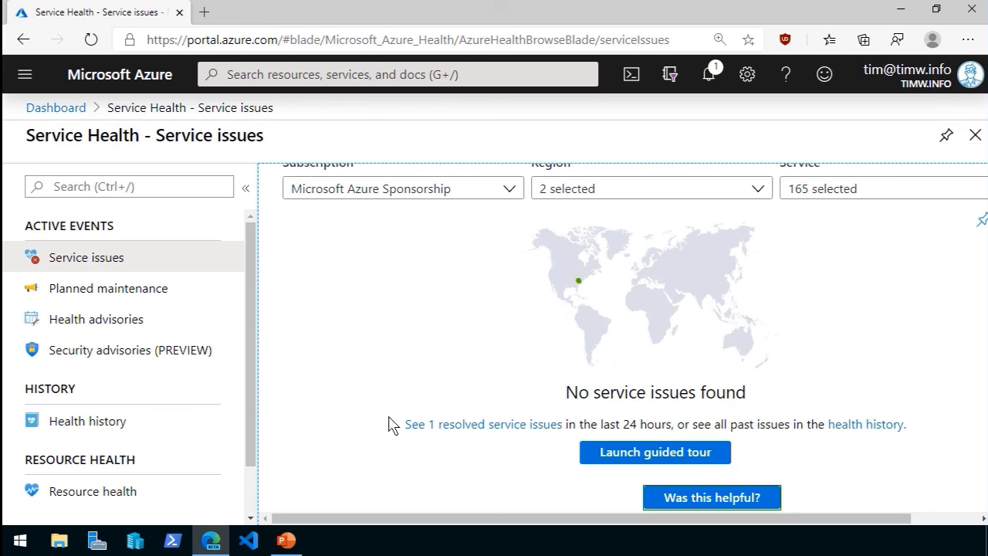
mouse_move(471, 431)
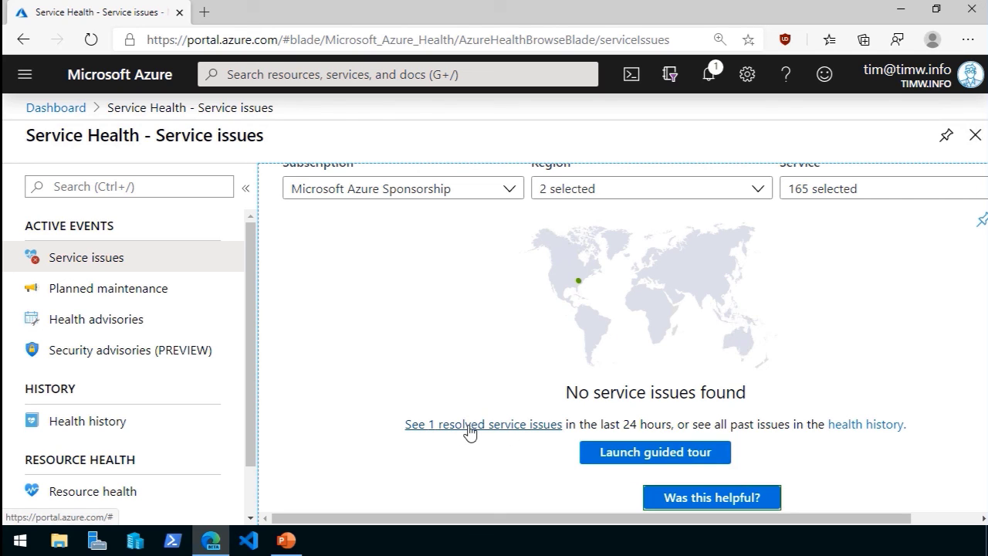
mouse_move(581, 228)
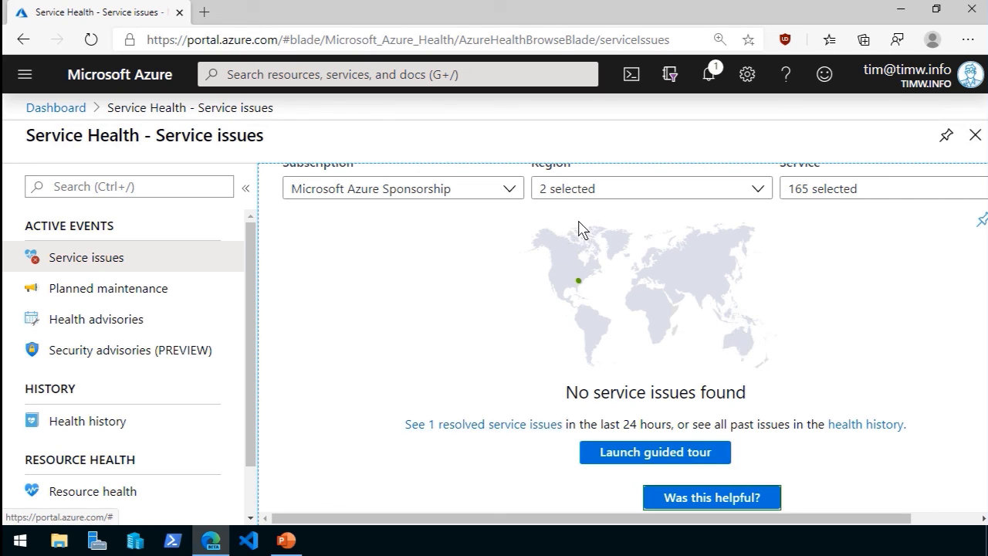
mouse_move(482, 423)
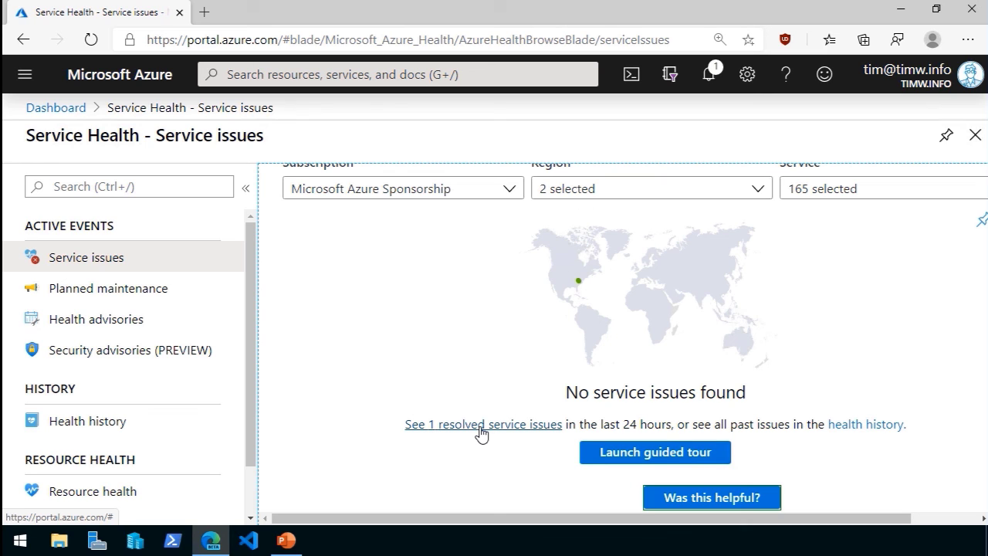